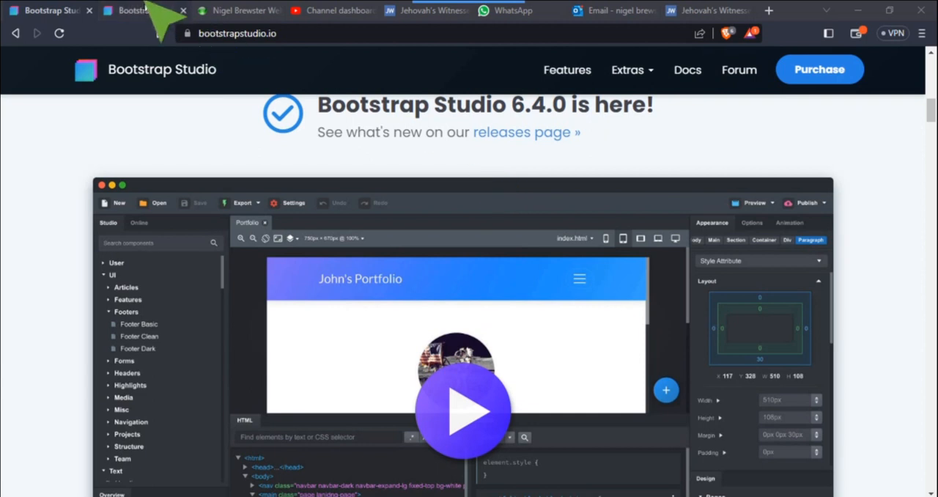
- Go to the releases page and read the Version 6.4.0 notes from March 27, 2023
{"action": "left_click", "coordinate": [522, 132]}
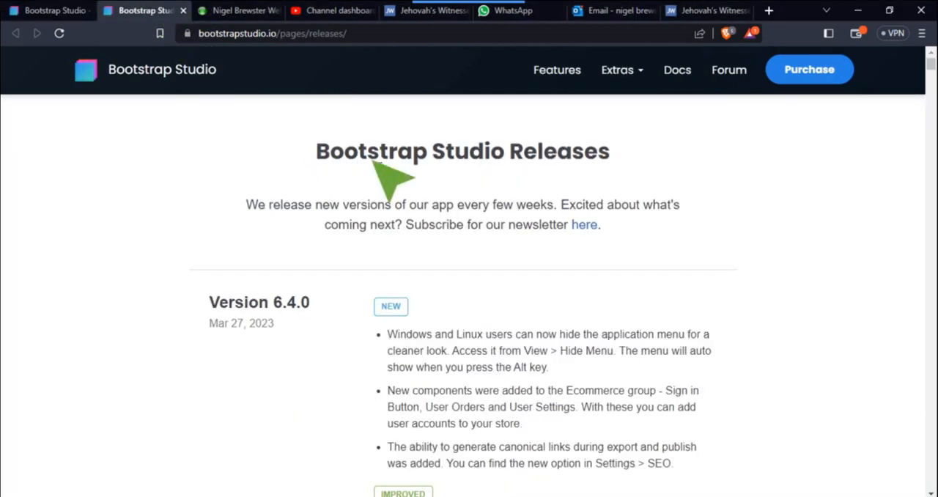
{"action": "mouse_move", "coordinate": [725, 246]}
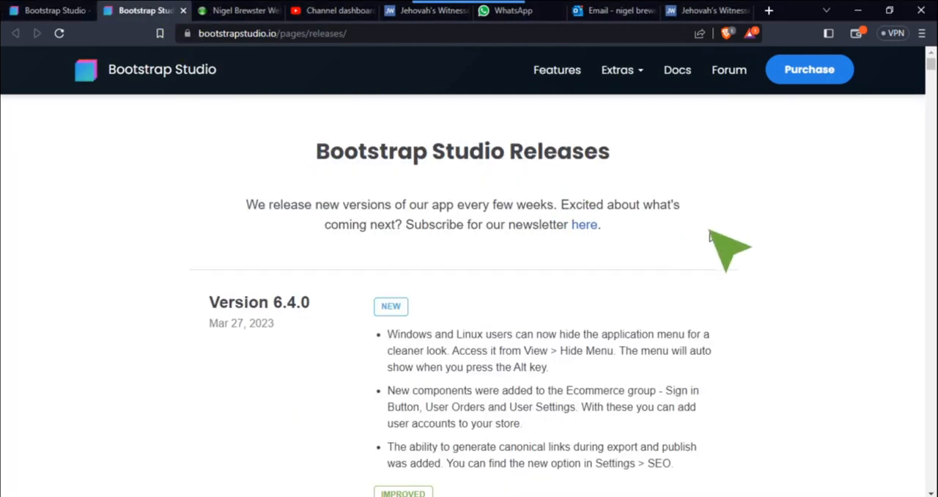
{"action": "scroll", "scroll_direction": "down", "scroll_amount": 3}
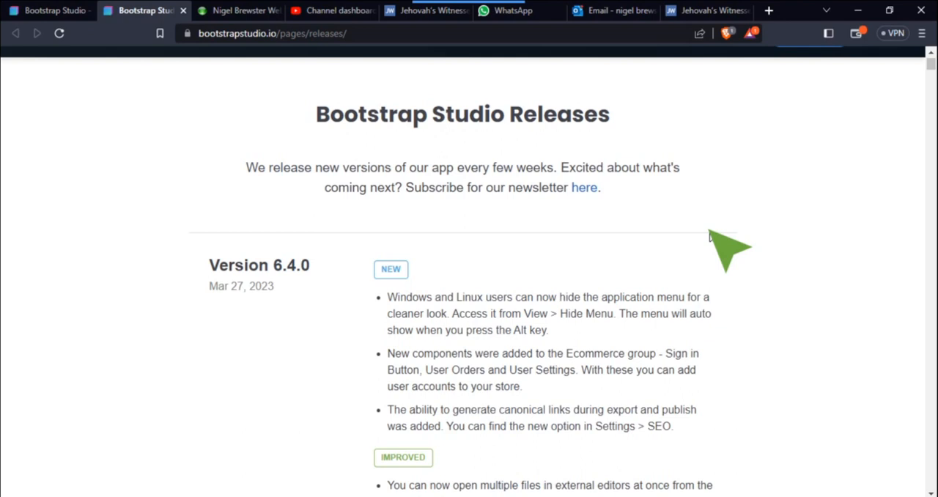
{"action": "mouse_move", "coordinate": [715, 279]}
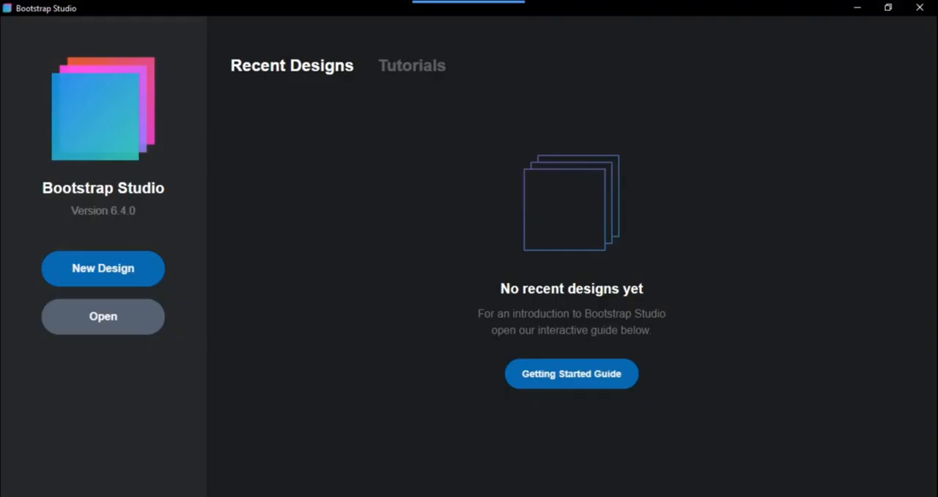
{"action": "mouse_move", "coordinate": [248, 270]}
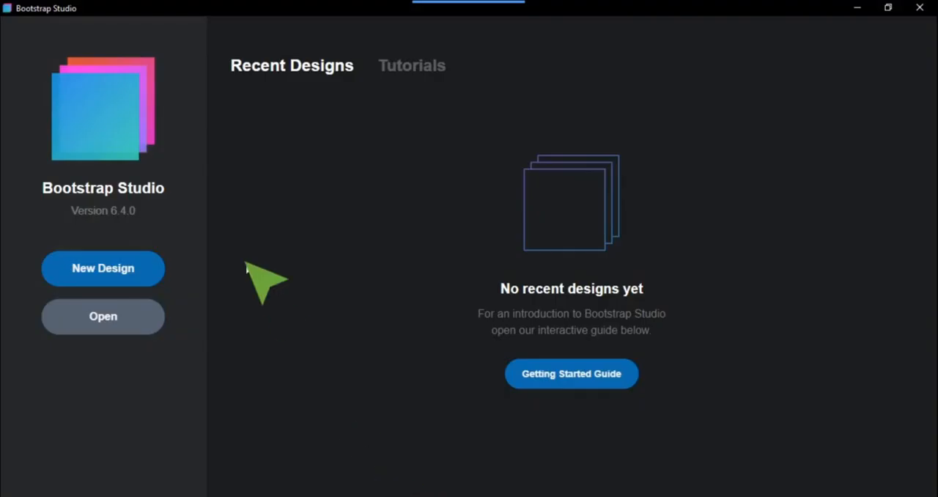
- Create a blank Bootstrap 5.2 design named Untitled from the New Design dialog
{"action": "left_click", "coordinate": [103, 268]}
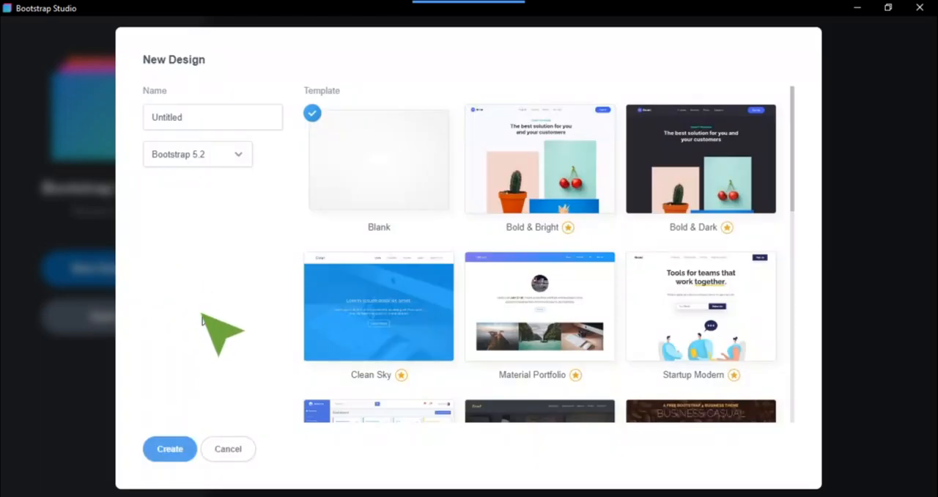
{"action": "mouse_move", "coordinate": [170, 448]}
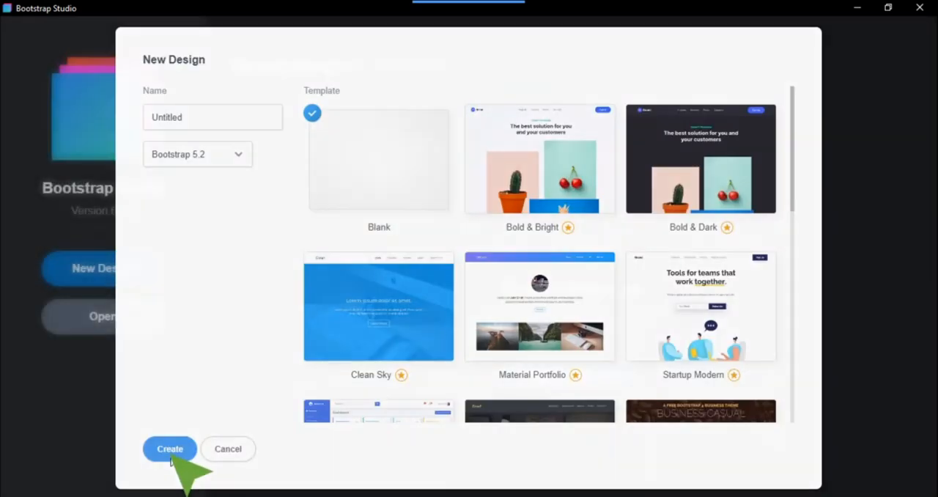
{"action": "left_click", "coordinate": [170, 448]}
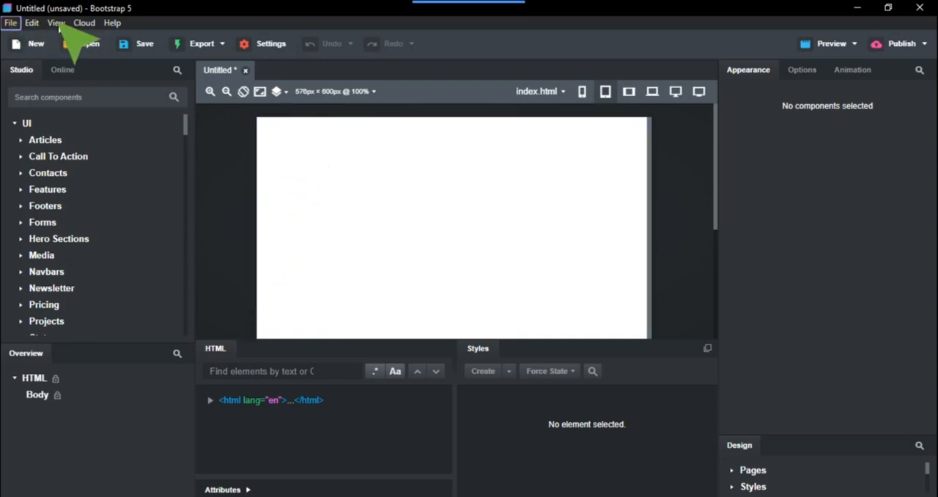
- Hide the application menu bar via View > Hide Menu, then reveal it again
{"action": "left_click", "coordinate": [83, 23]}
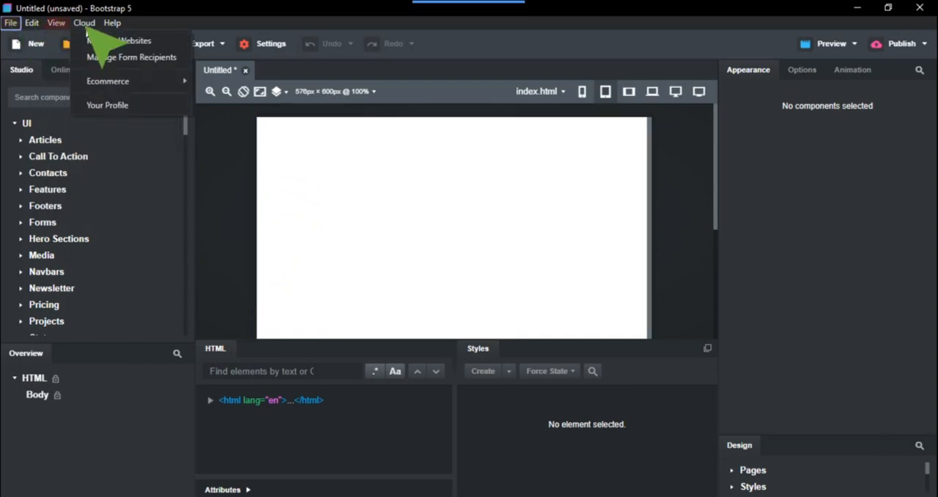
{"action": "left_click", "coordinate": [56, 23]}
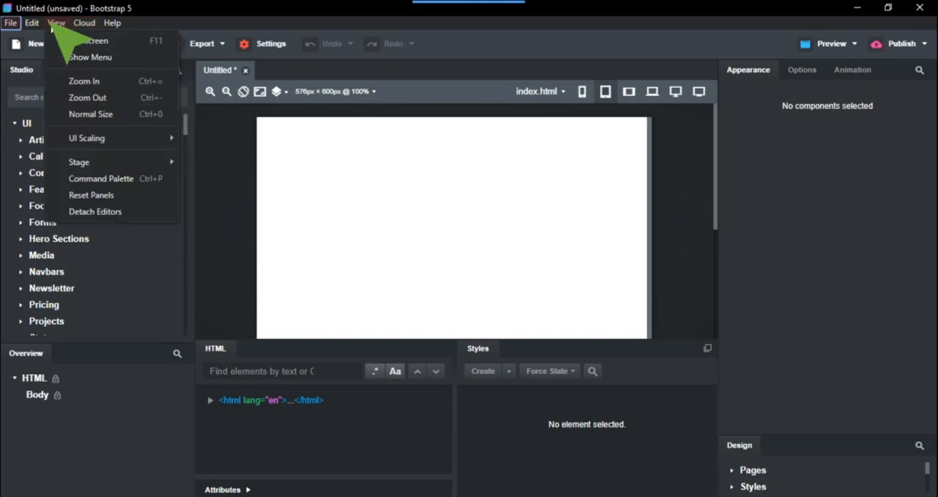
{"action": "left_click", "coordinate": [111, 24]}
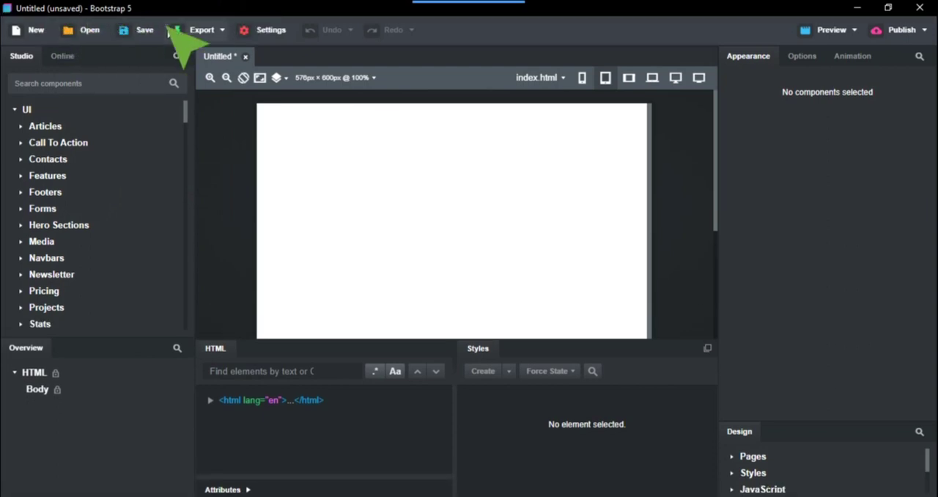
{"action": "left_click", "coordinate": [12, 23]}
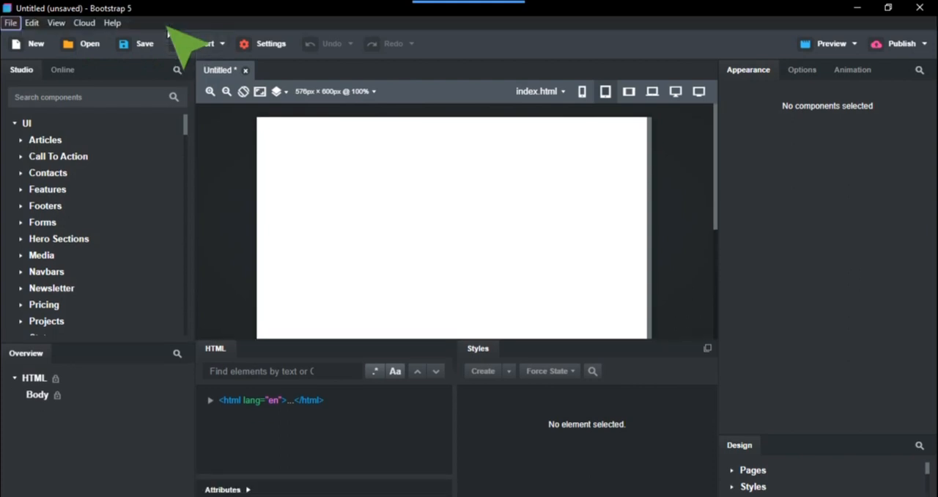